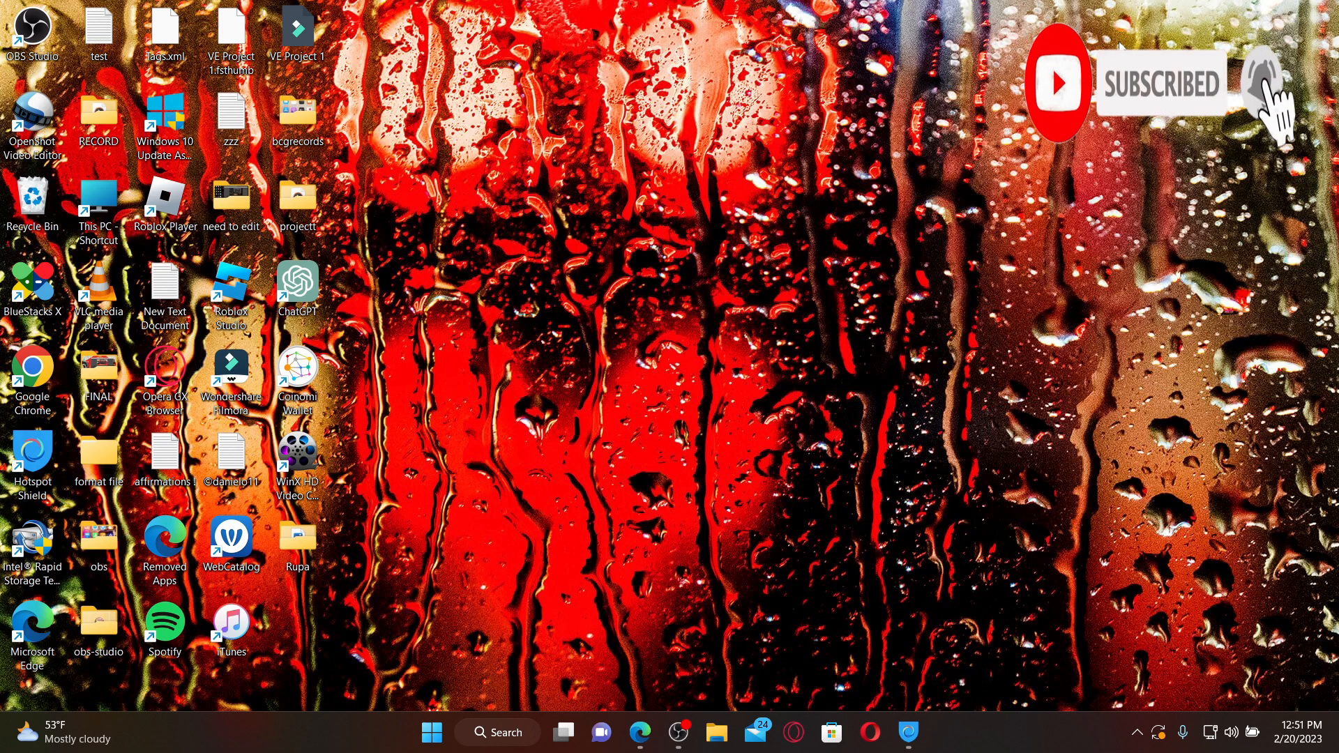
mouse_move(1263, 86)
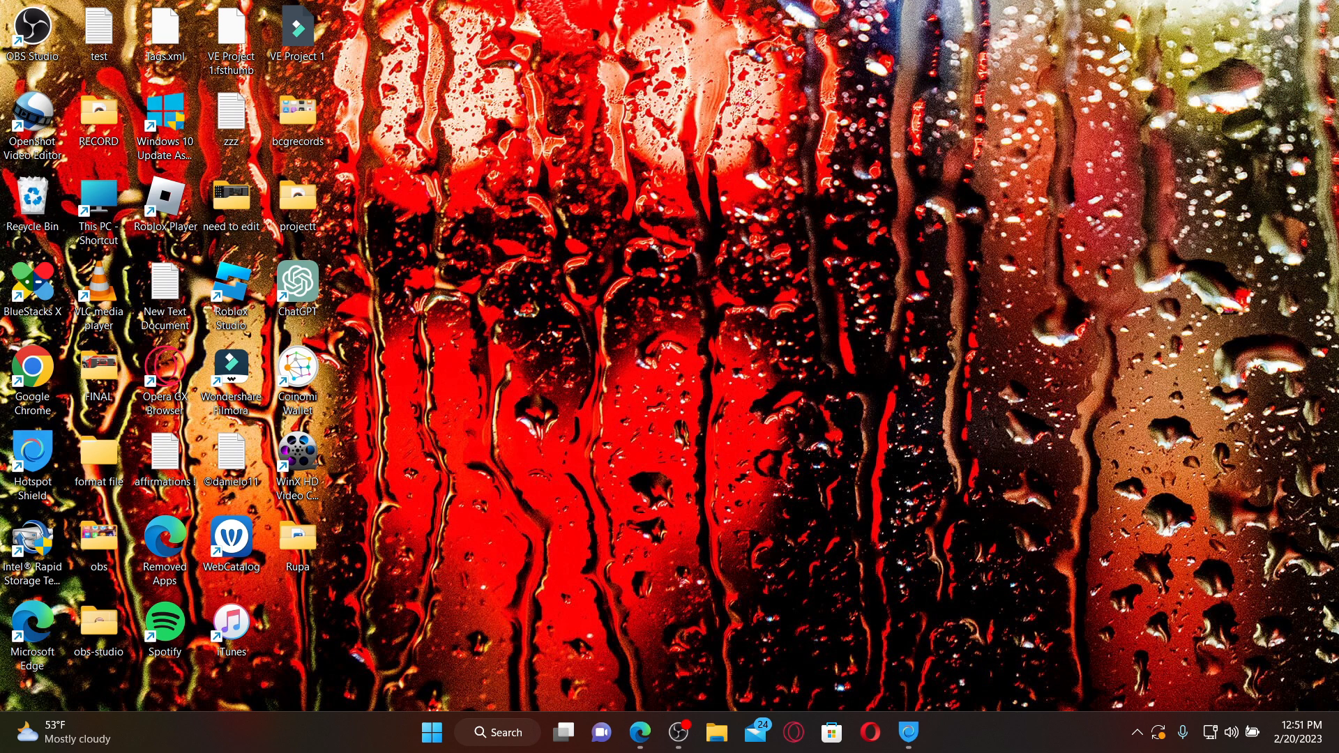
mouse_move(739, 540)
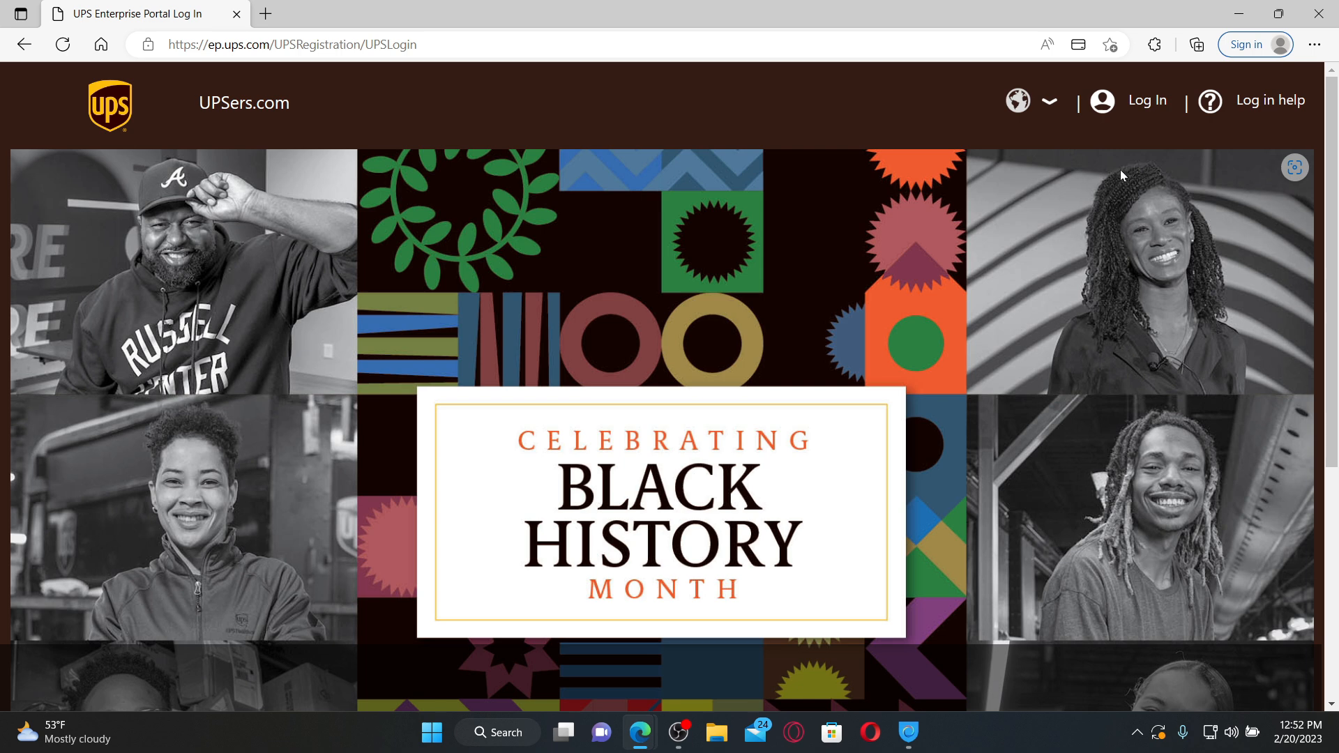
mouse_move(1148, 100)
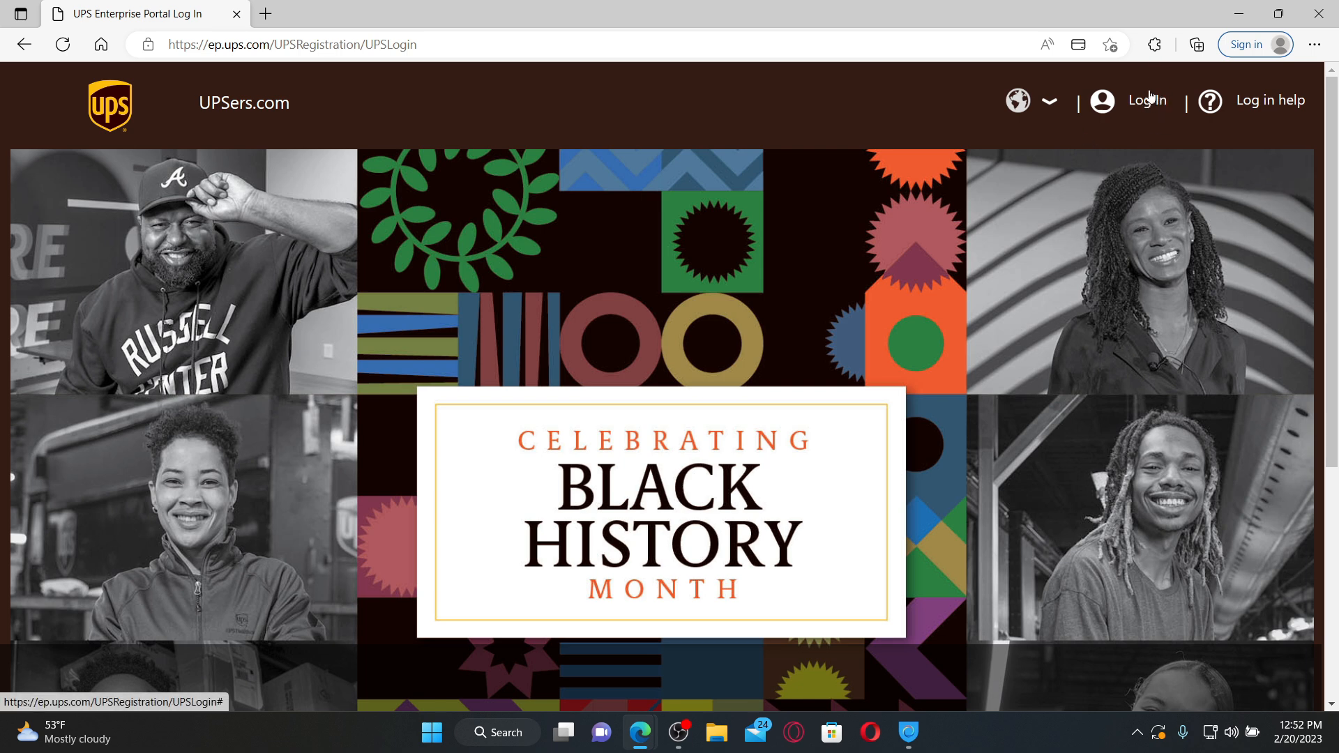
- Begin the UPS employee portal login from the ep.ups.com page
click(1146, 101)
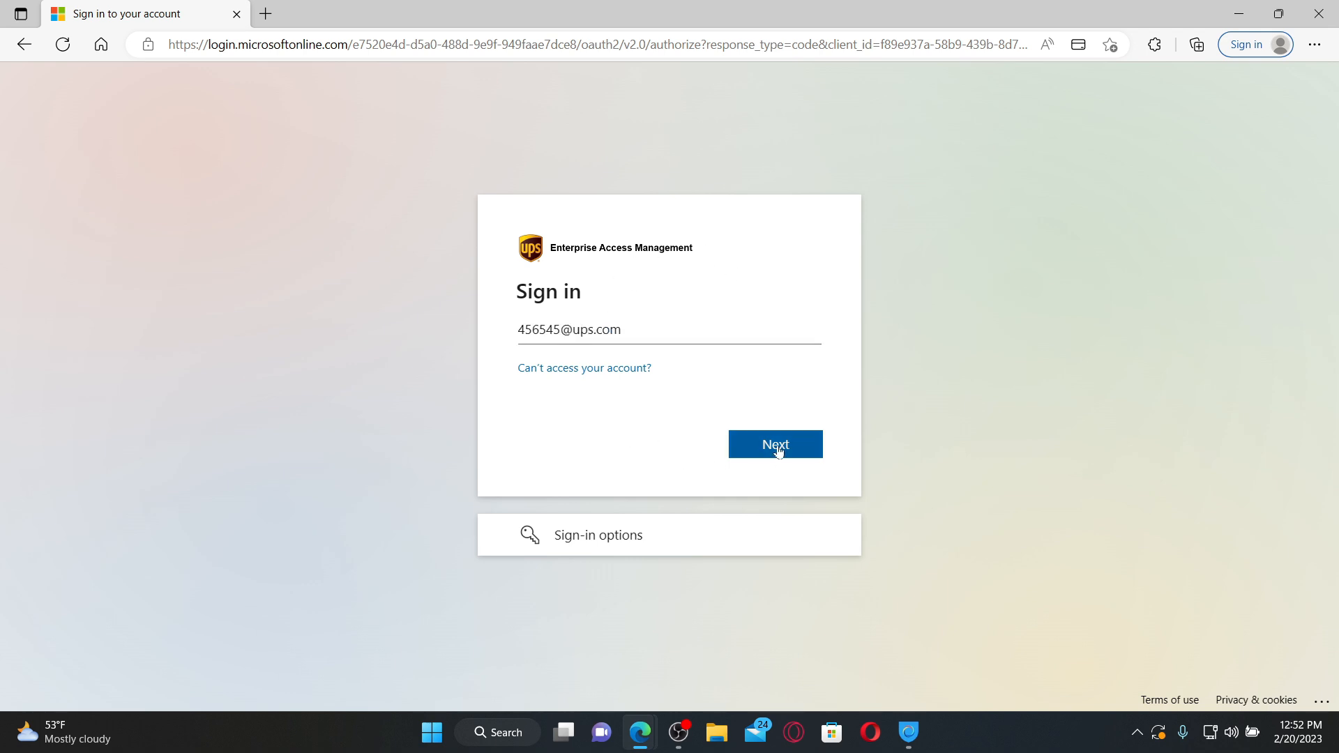
- Submit the employee ID email and proceed to the password page
click(774, 444)
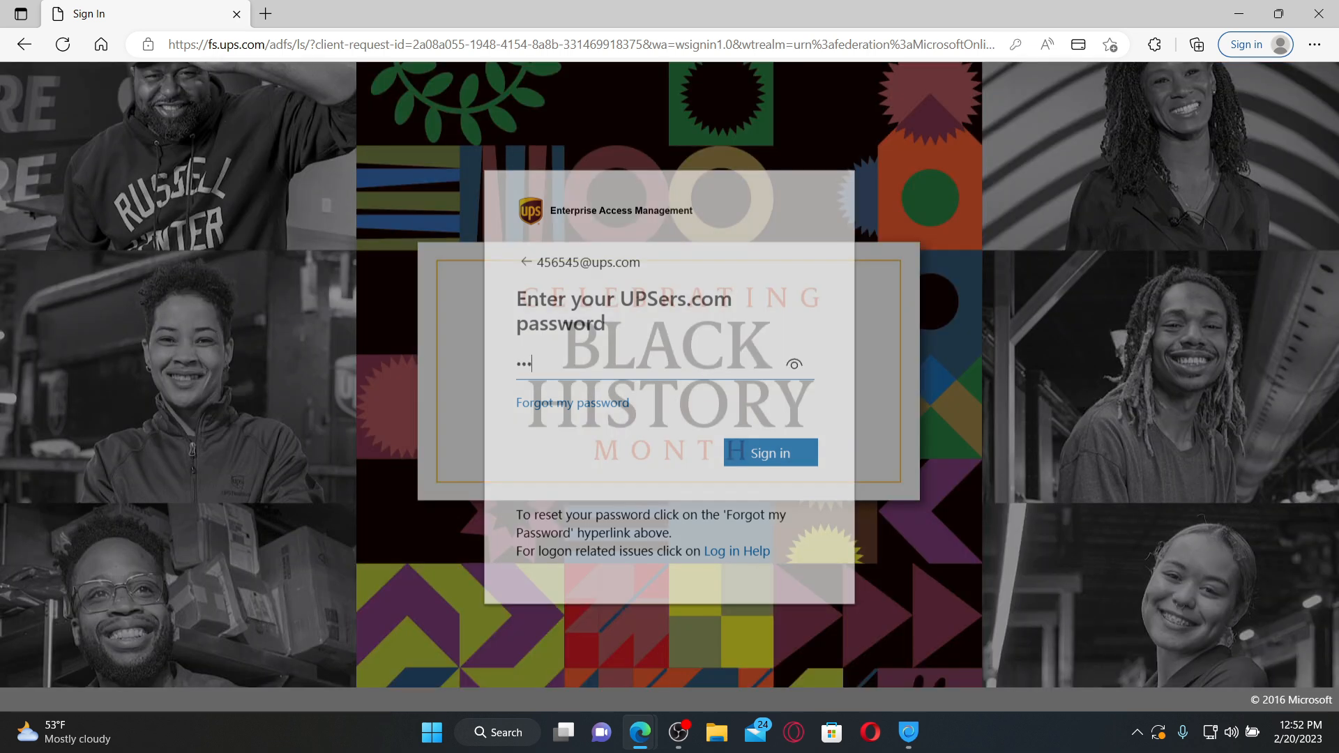
- Enter the account password in the UPSers.com password field
text(password)
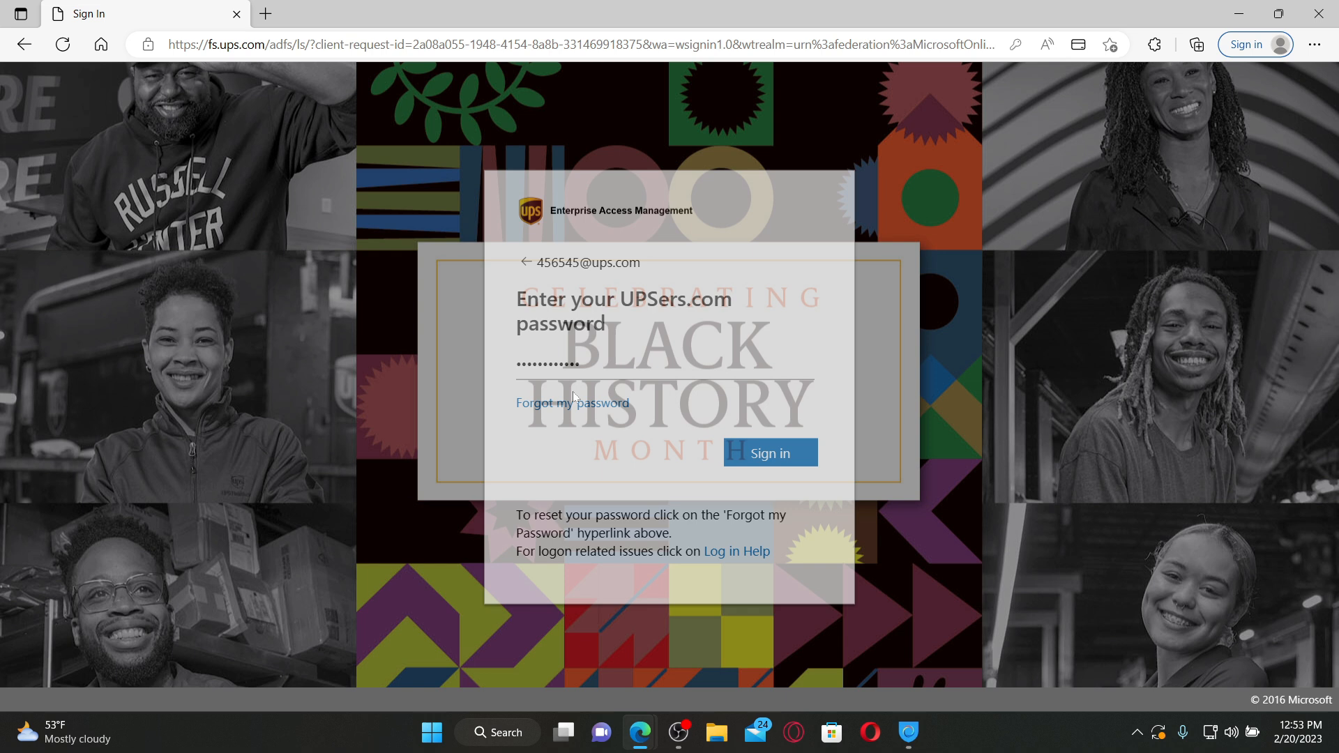
mouse_move(528, 416)
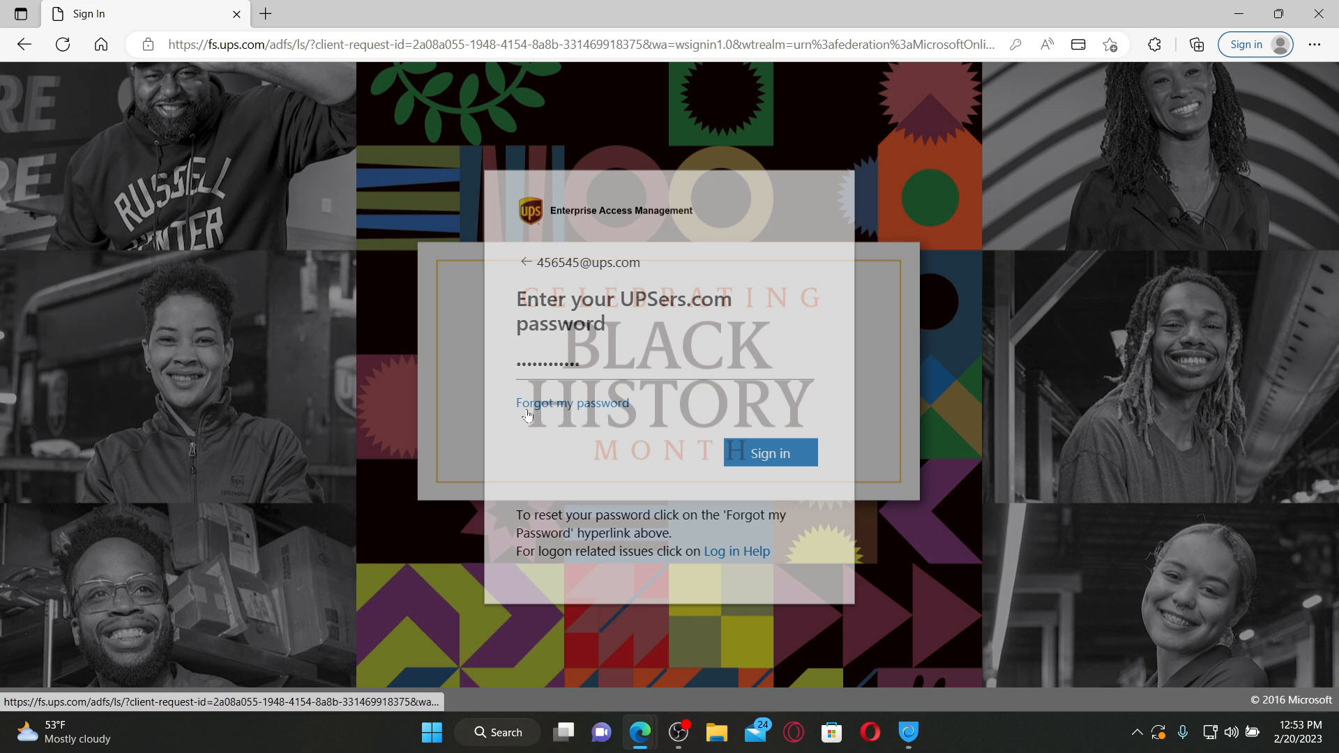
mouse_move(588, 406)
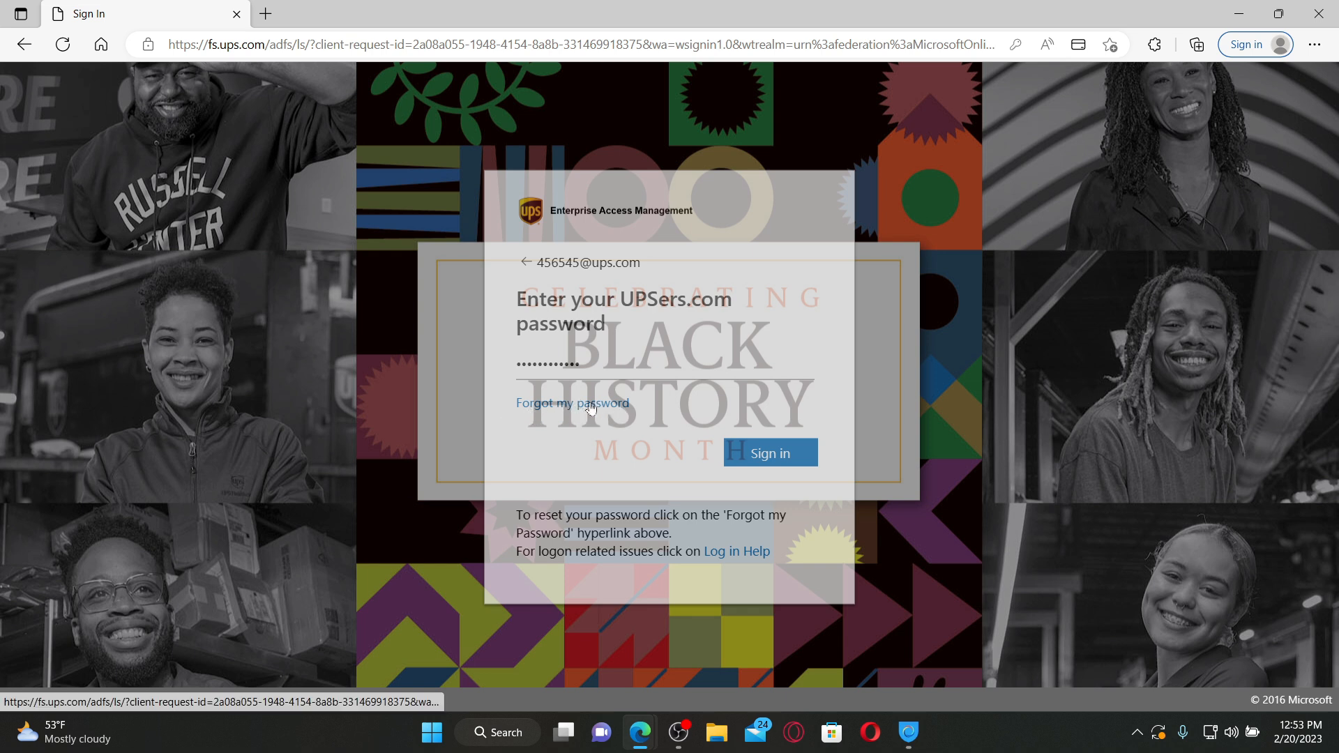